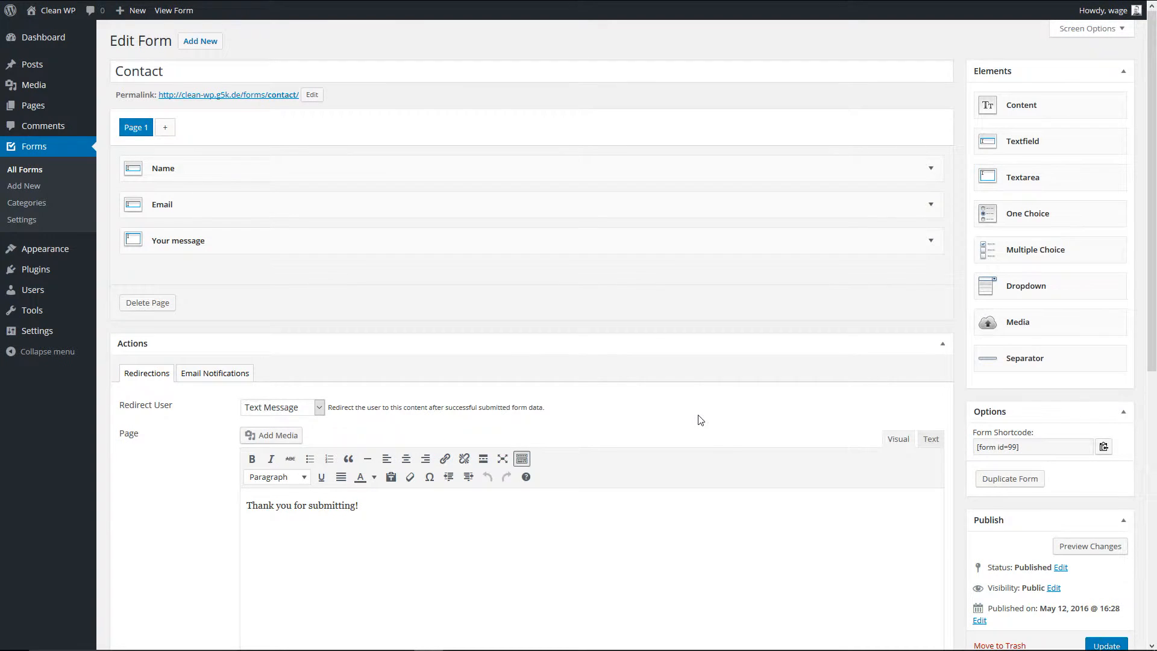
Step: Scroll the Contact form's edit page down to the Settings box with Access Control
{"action": "scroll", "scroll_direction": "down", "scroll_amount": 3}
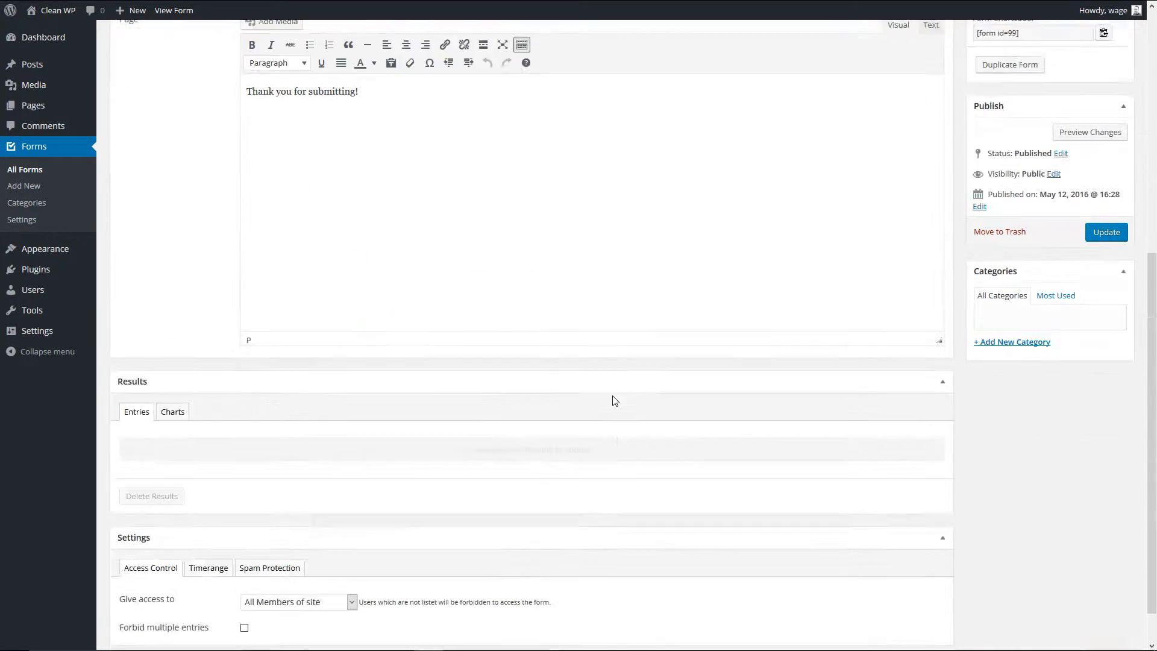
{"action": "scroll", "scroll_direction": "down", "scroll_amount": 3}
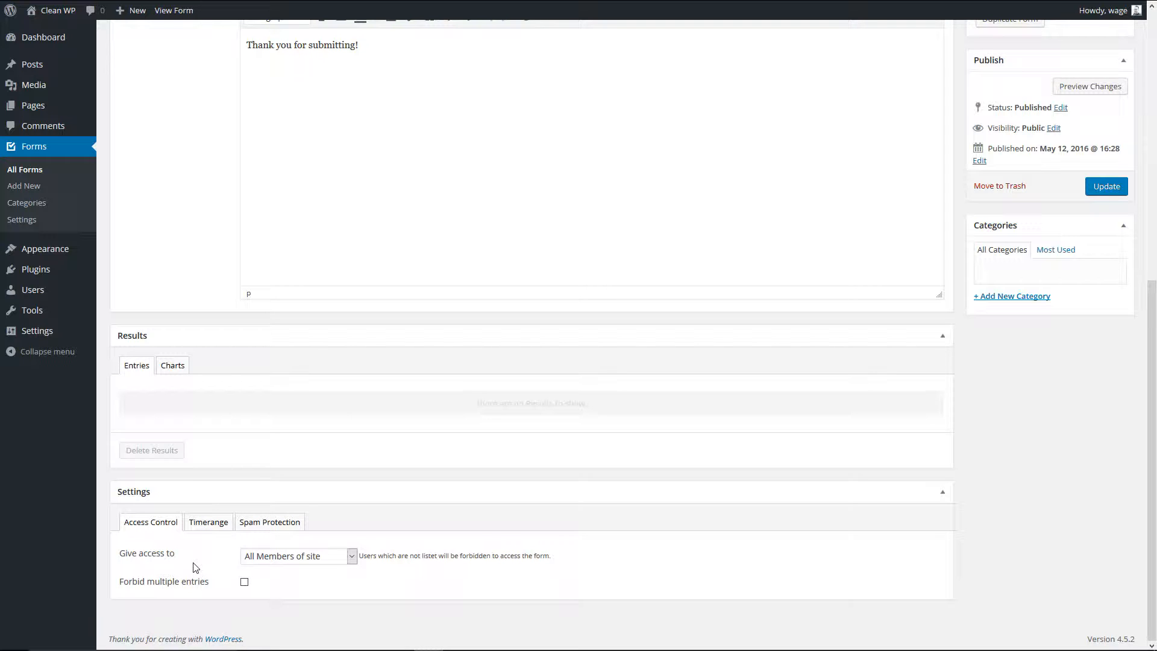
Step: Set 'Give access to' to All Visitors in the form's Access Control settings
{"action": "left_click", "coordinate": [298, 556]}
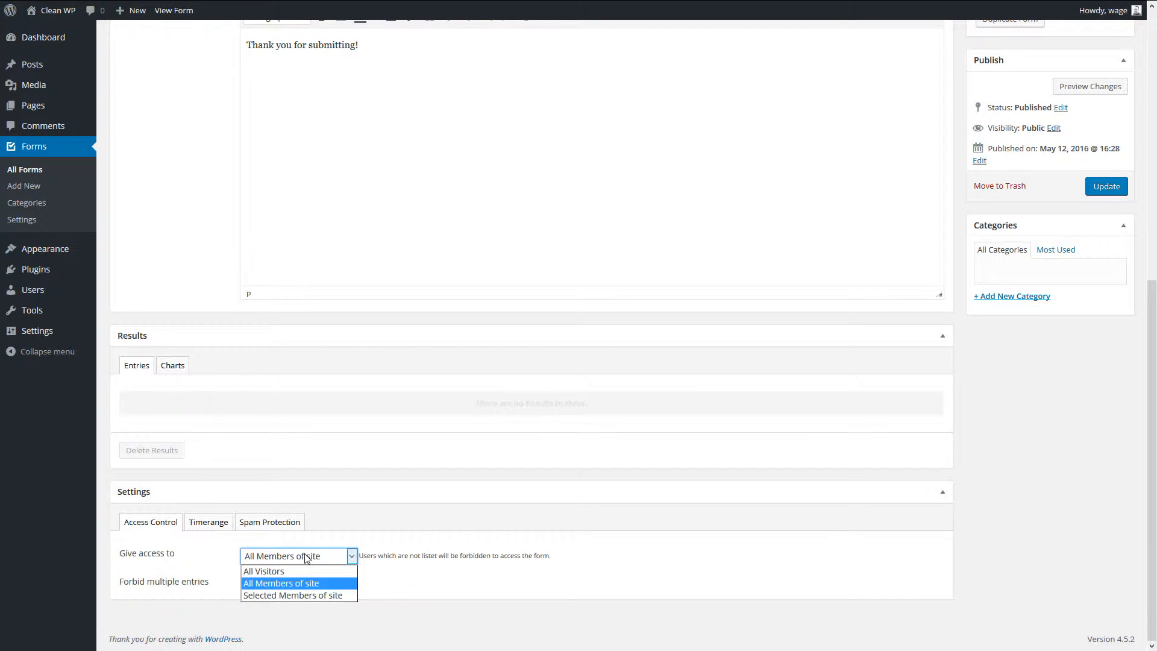
{"action": "left_click", "coordinate": [264, 571]}
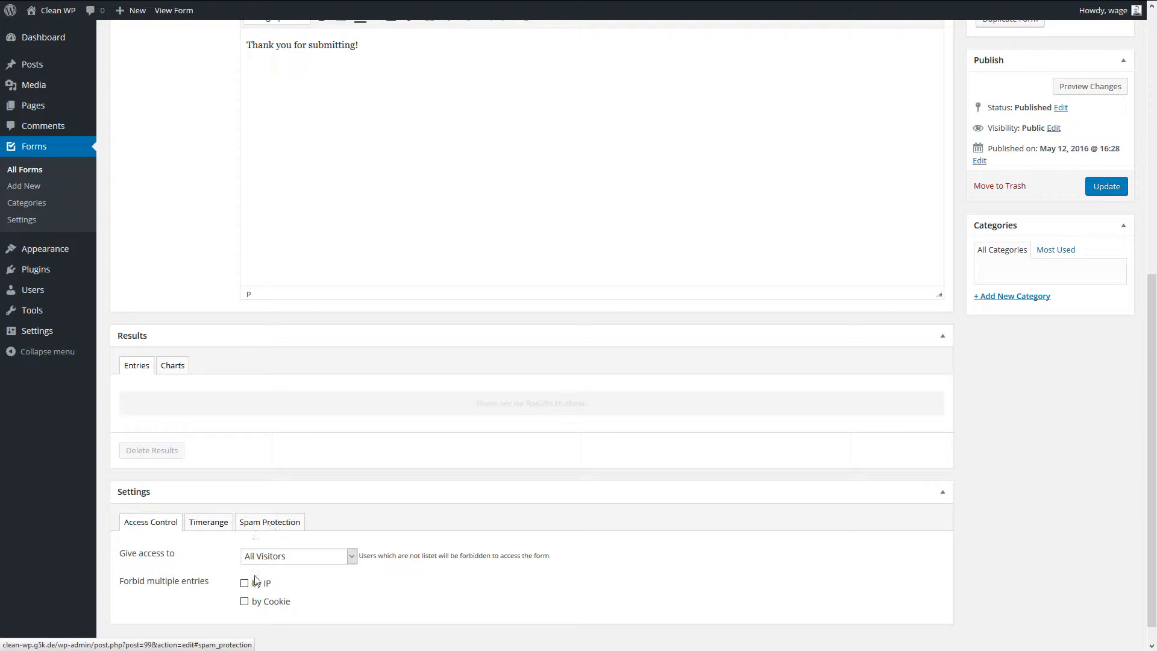
{"action": "left_click", "coordinate": [298, 556]}
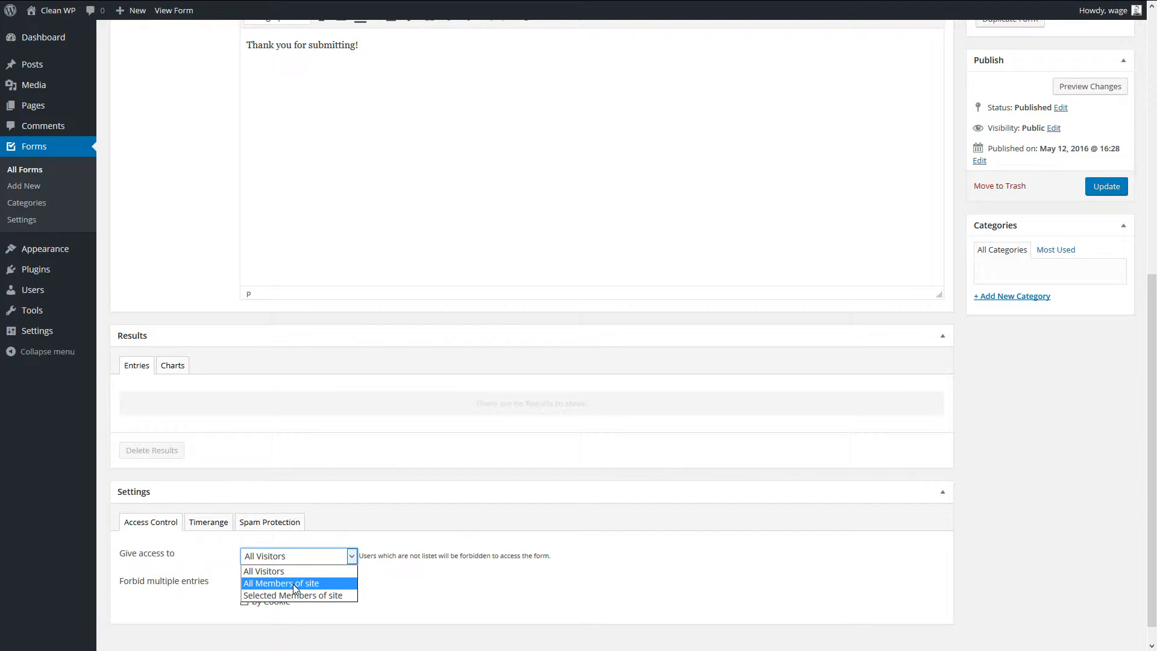
{"action": "mouse_move", "coordinate": [292, 594]}
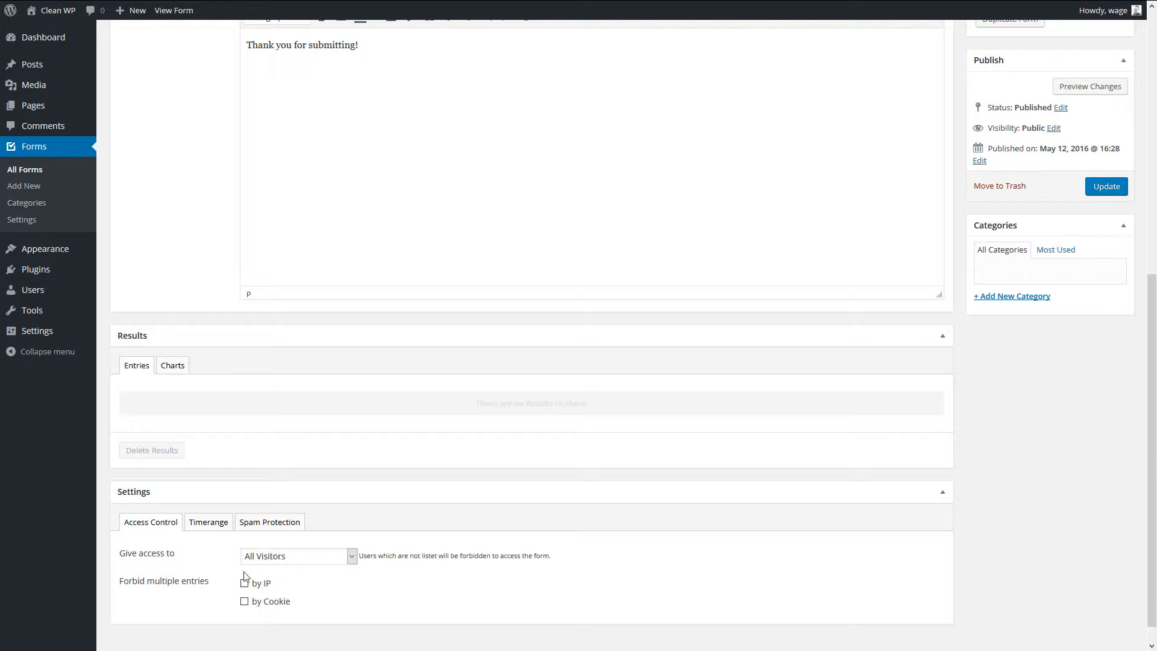
Step: Switch access to All Members of site, then to Selected Members of site
{"action": "left_click", "coordinate": [298, 556]}
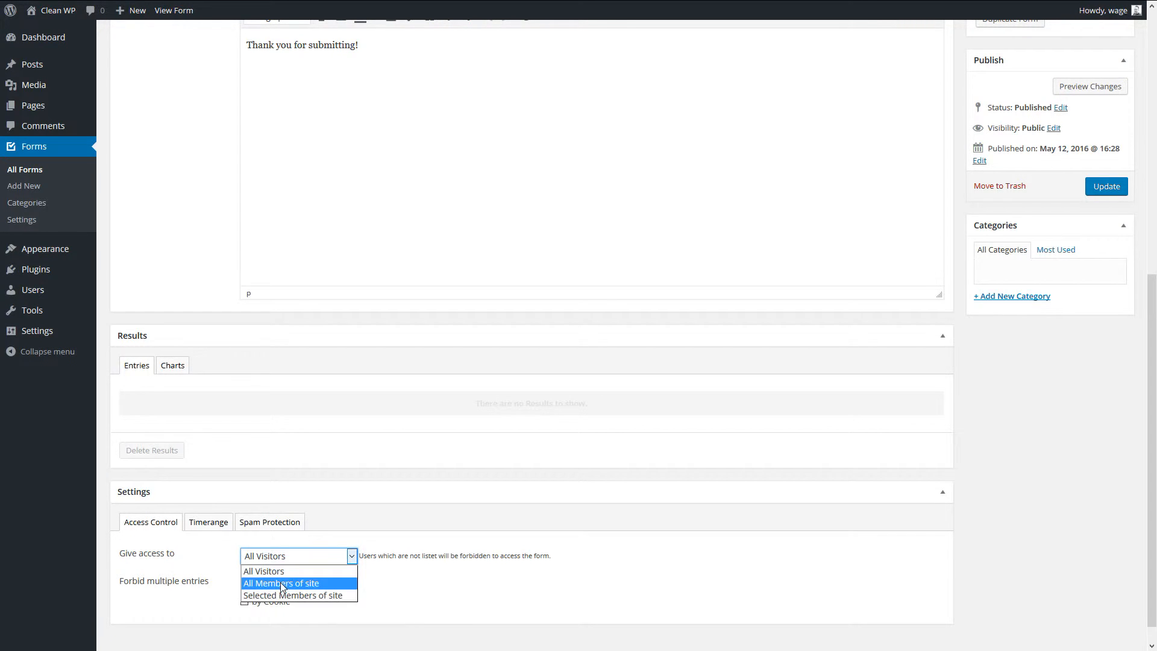
{"action": "left_click", "coordinate": [281, 584]}
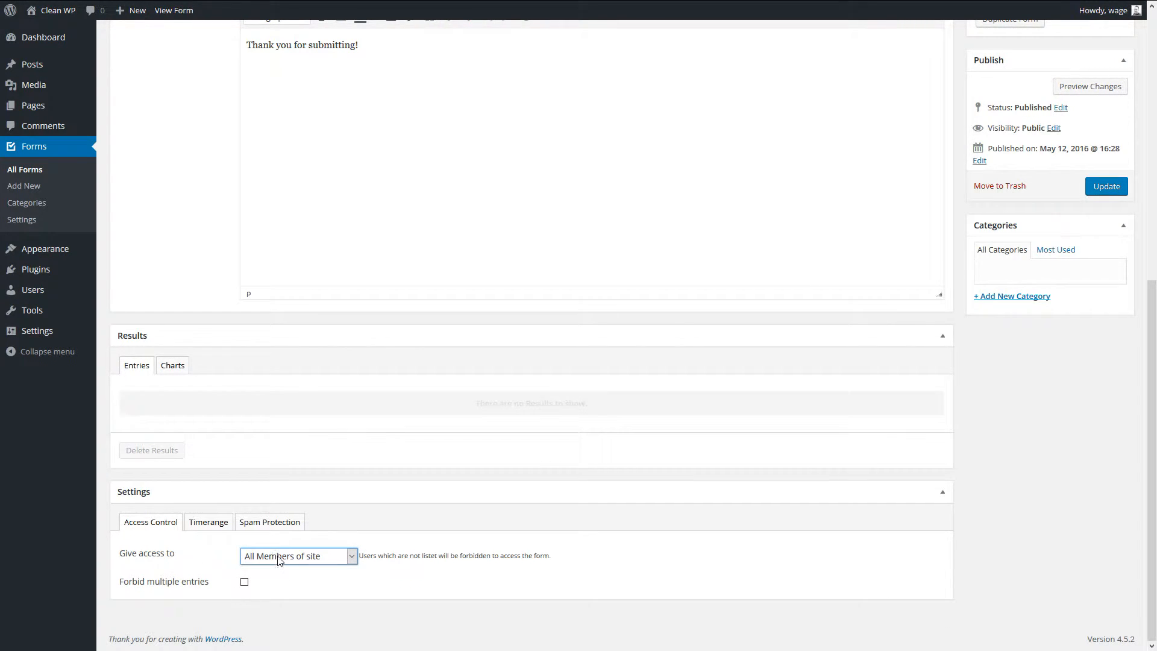
{"action": "left_click", "coordinate": [298, 556]}
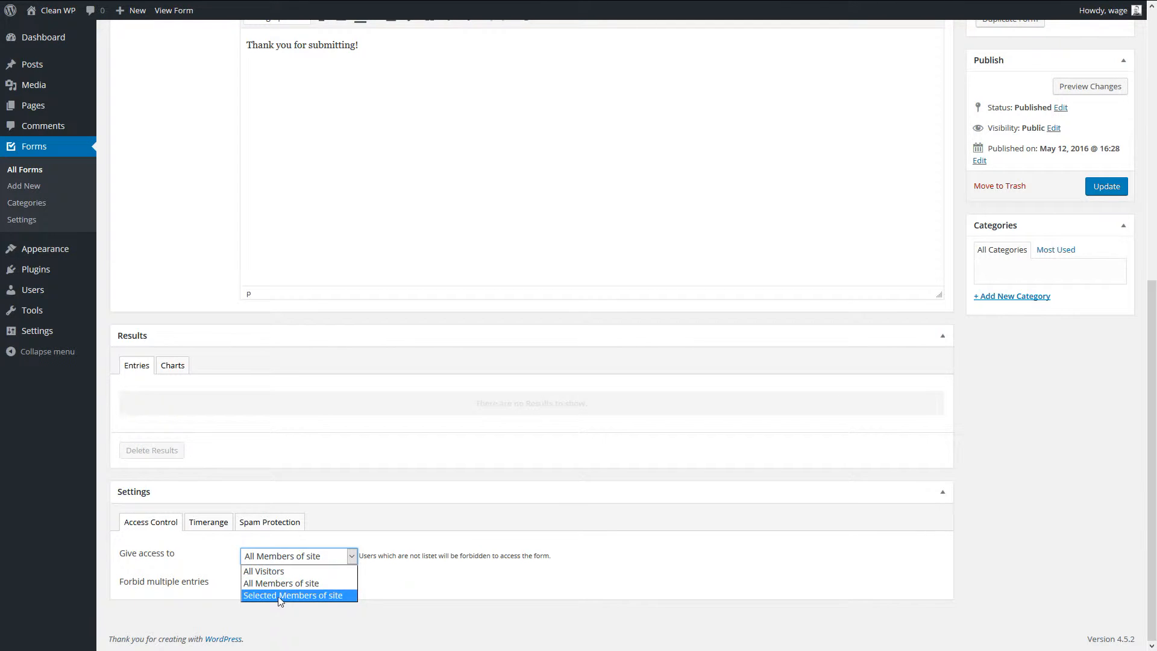
{"action": "left_click", "coordinate": [294, 596]}
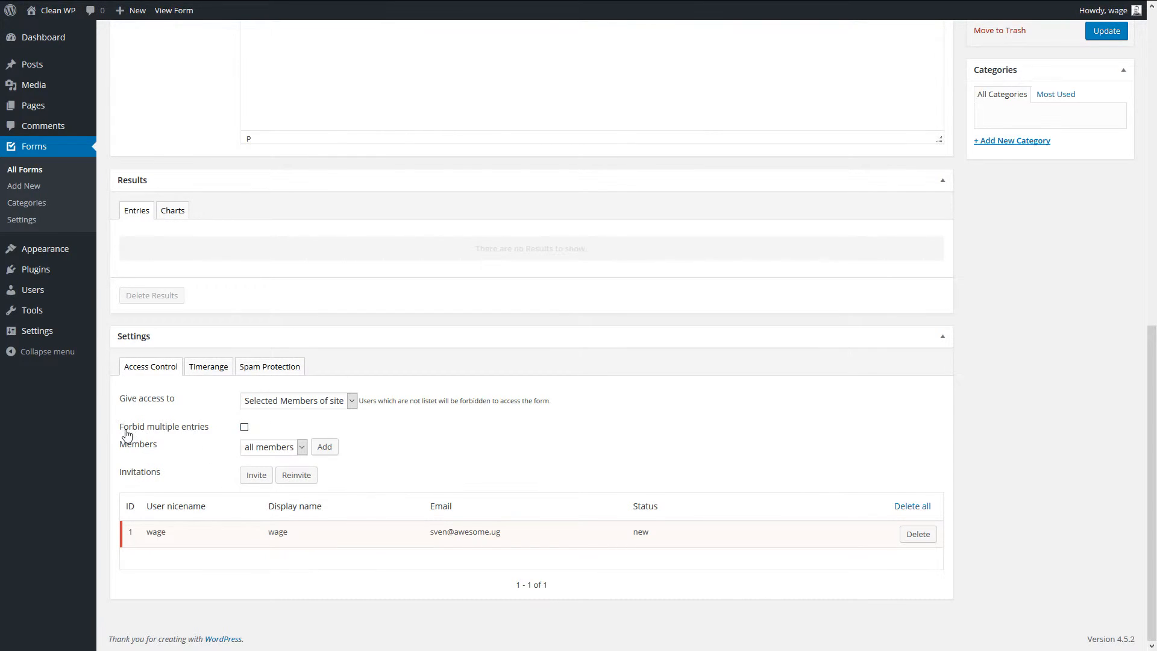
{"action": "mouse_move", "coordinate": [209, 367]}
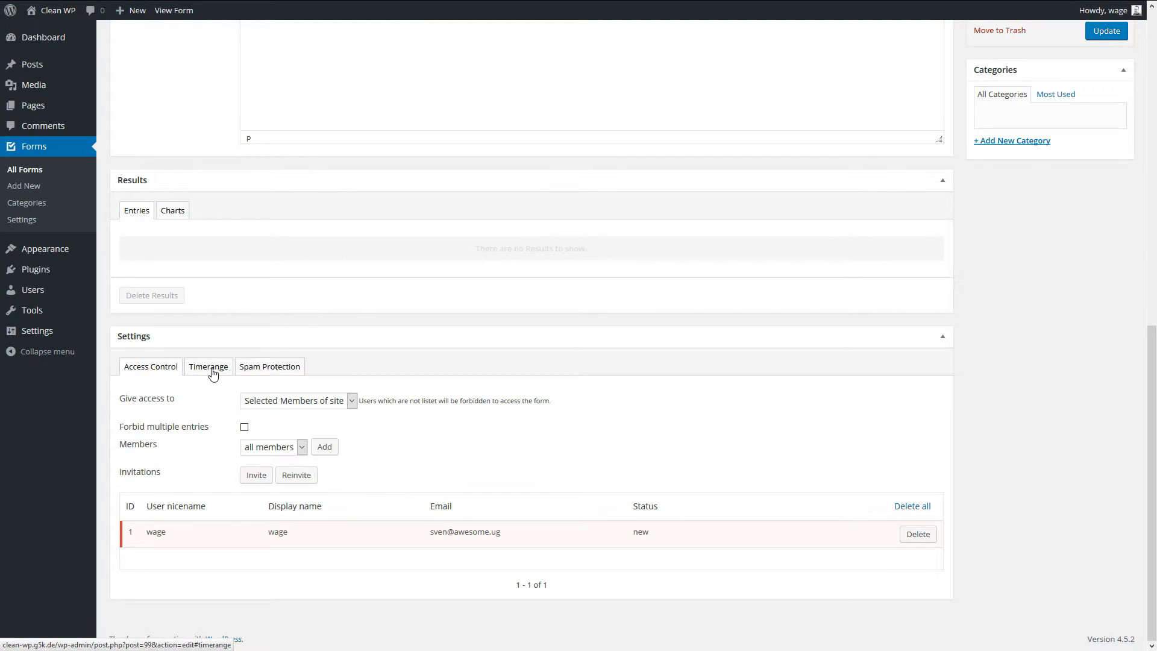
Step: Show the form's Timerange settings with empty start and end dates
{"action": "left_click", "coordinate": [208, 366]}
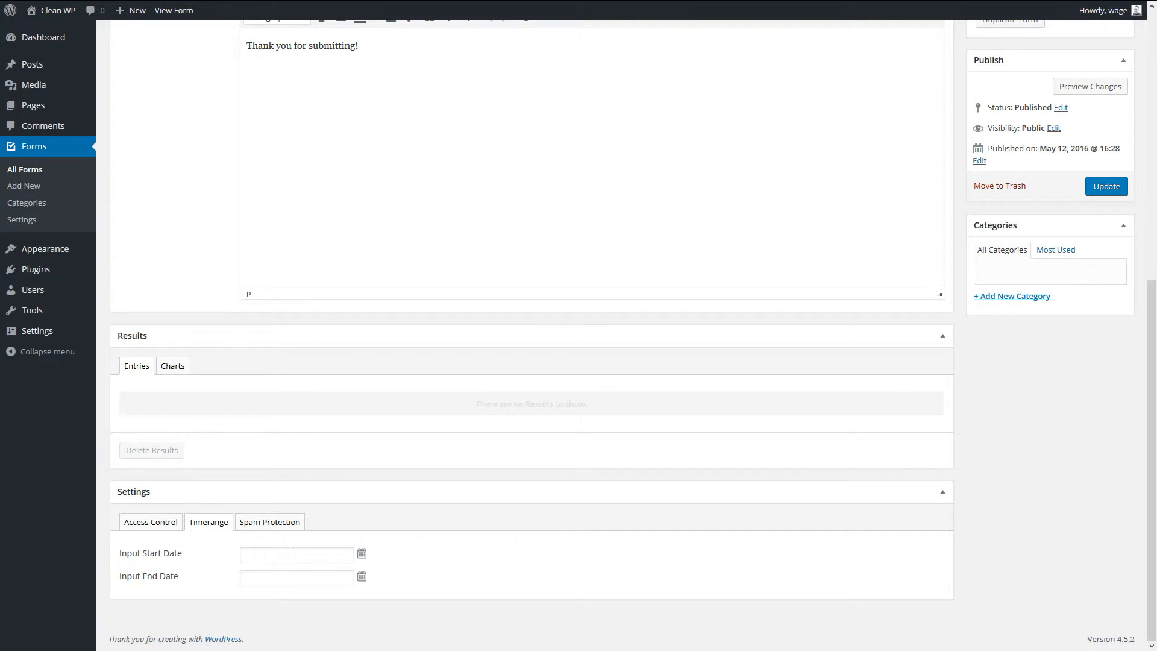
{"action": "mouse_move", "coordinate": [298, 555]}
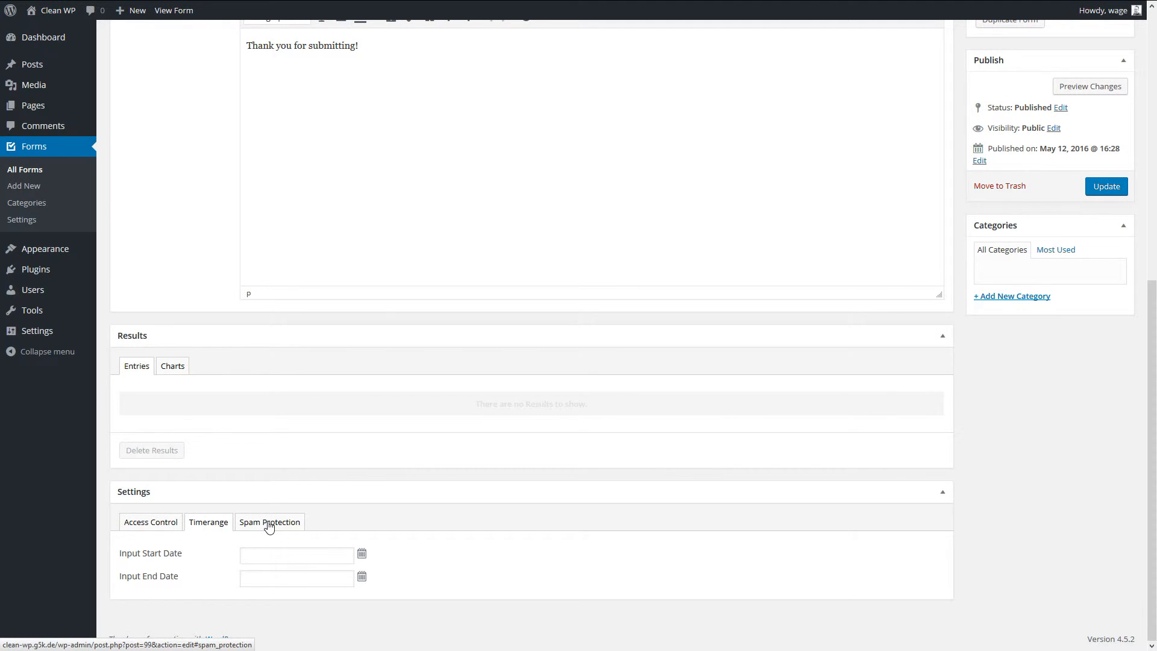
Step: Enable Google reCAPTCHA under Spam Protection, keeping image type, normal size, light theme
{"action": "left_click", "coordinate": [269, 522]}
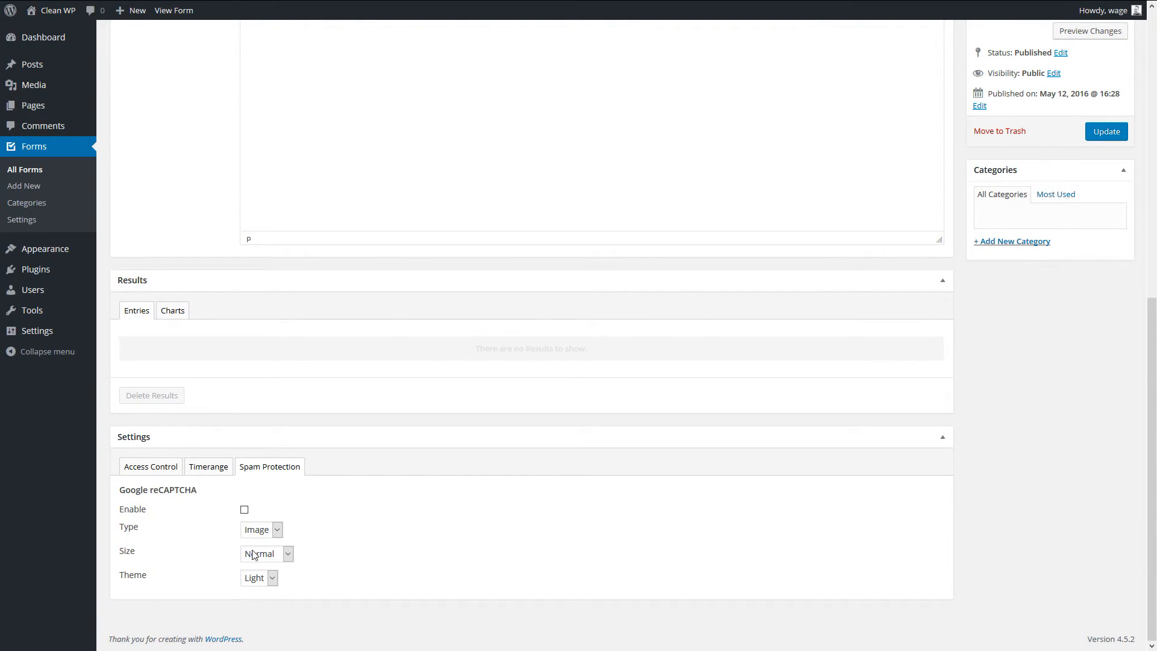
{"action": "mouse_move", "coordinate": [484, 554]}
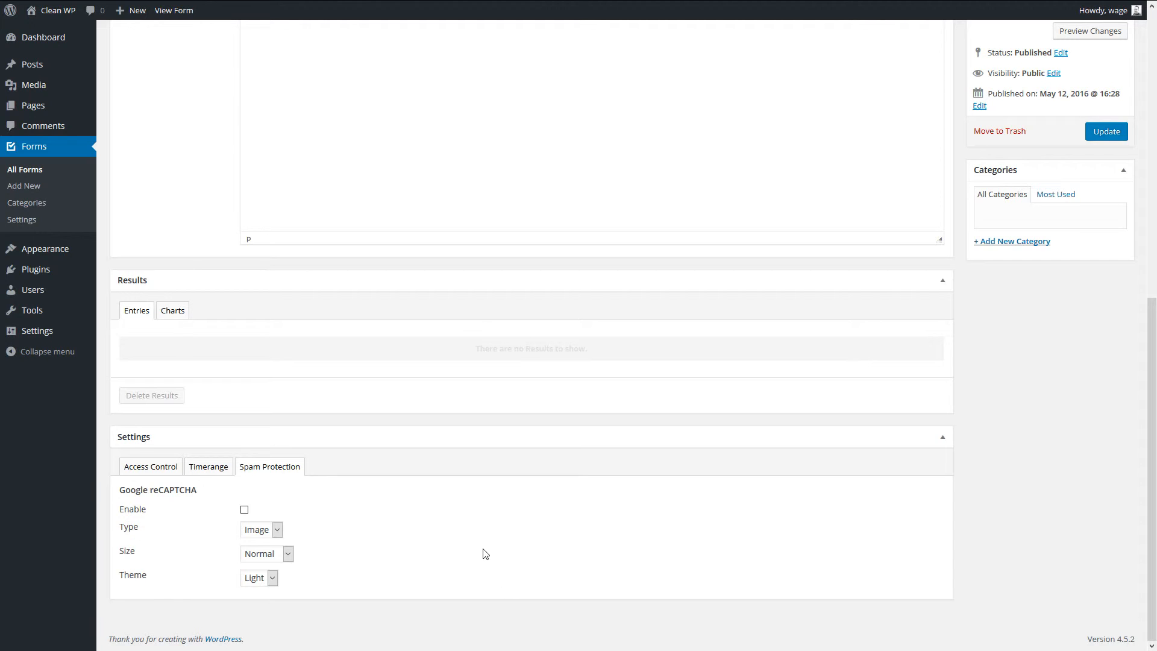
{"action": "left_click", "coordinate": [245, 509]}
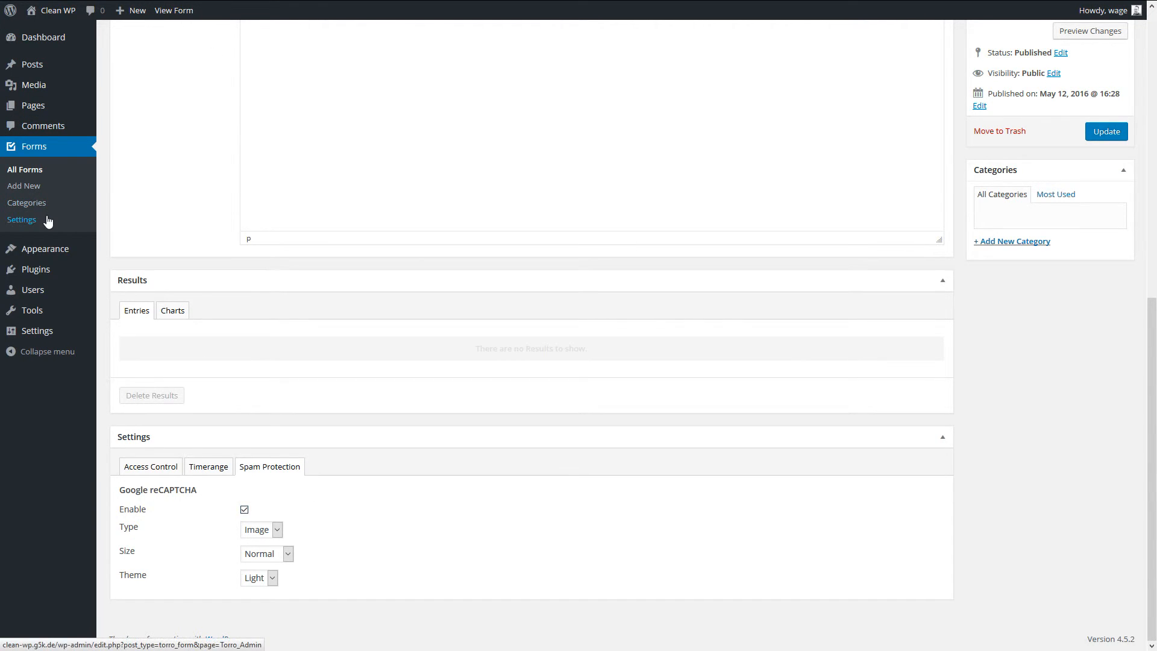
Step: Go to Forms > Settings, Form Settings reCAPTCHA keys, then the Form Settings API docs
{"action": "left_click", "coordinate": [22, 220]}
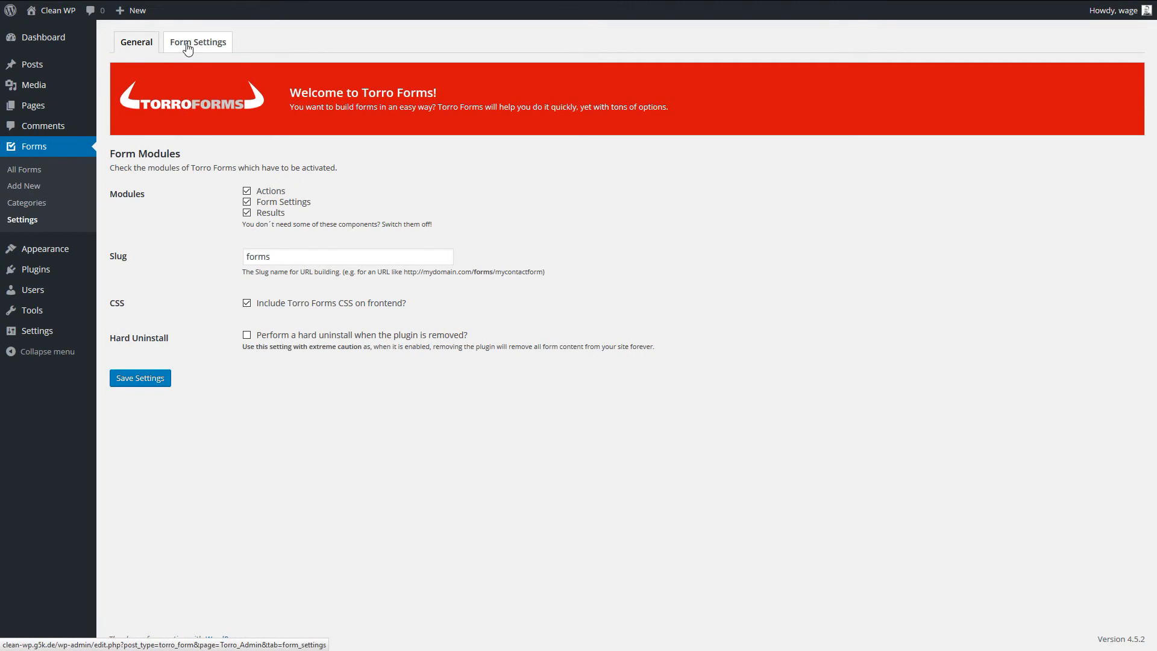
{"action": "left_click", "coordinate": [198, 41]}
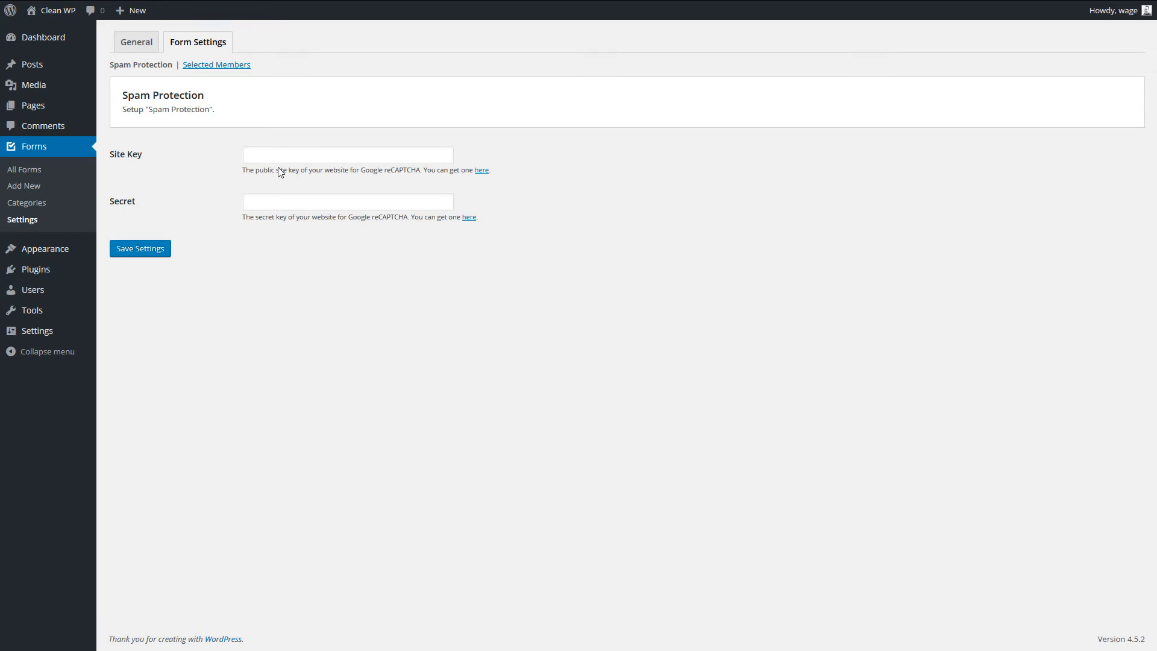
{"action": "left_click", "coordinate": [347, 155]}
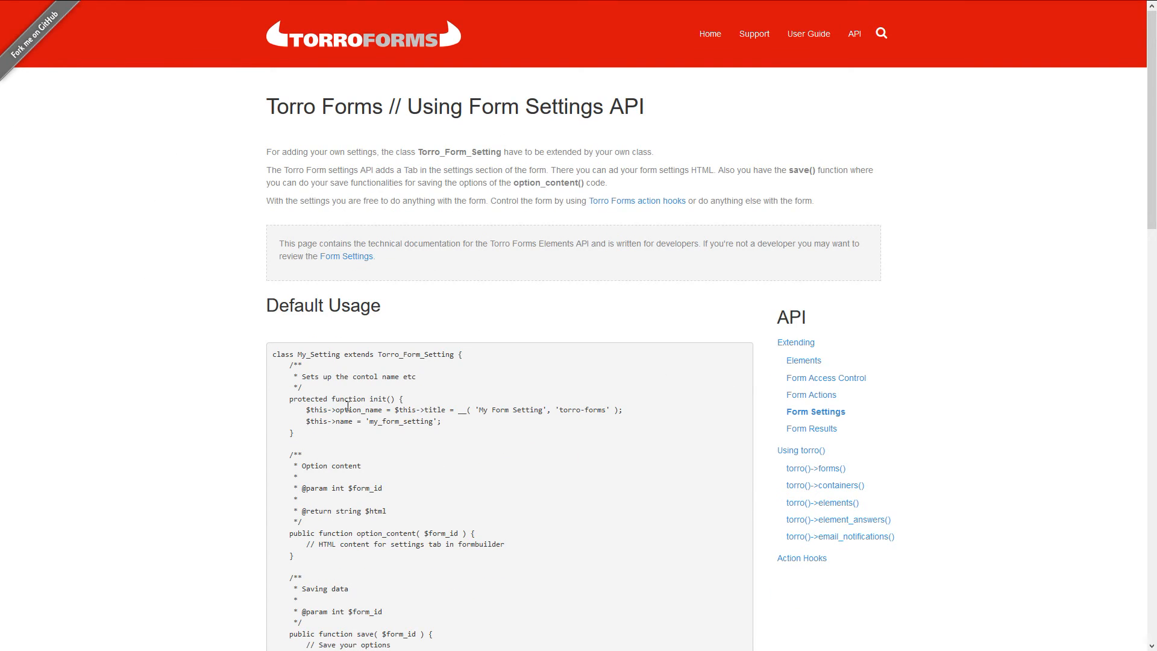
{"action": "mouse_move", "coordinate": [434, 404]}
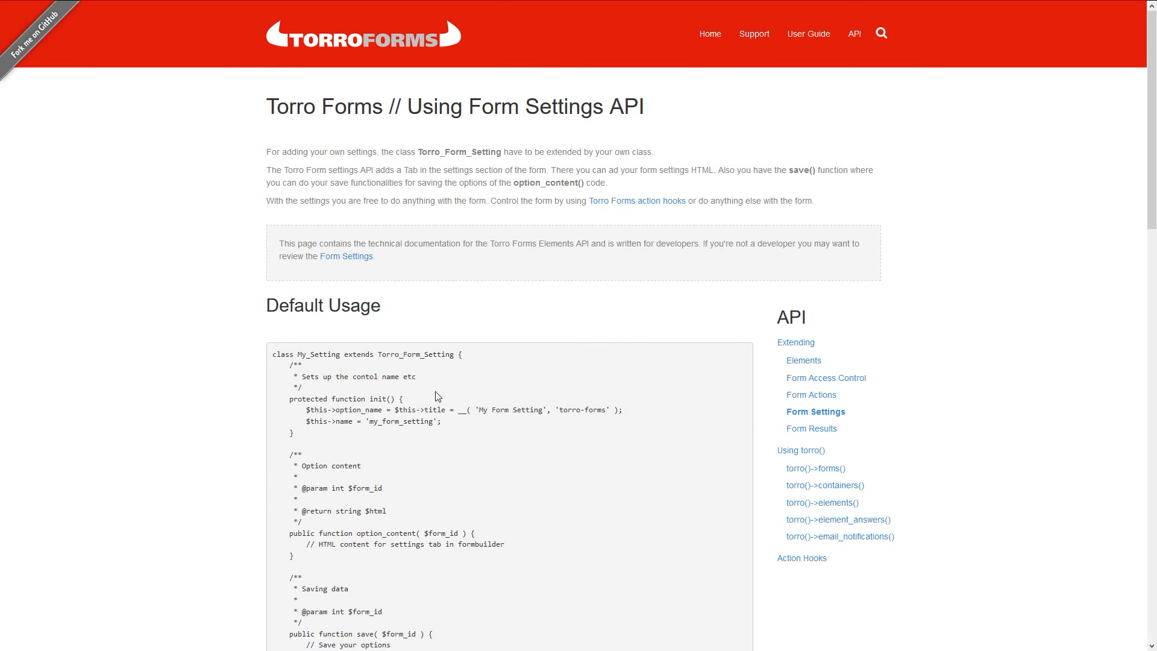
{"action": "mouse_move", "coordinate": [163, 378]}
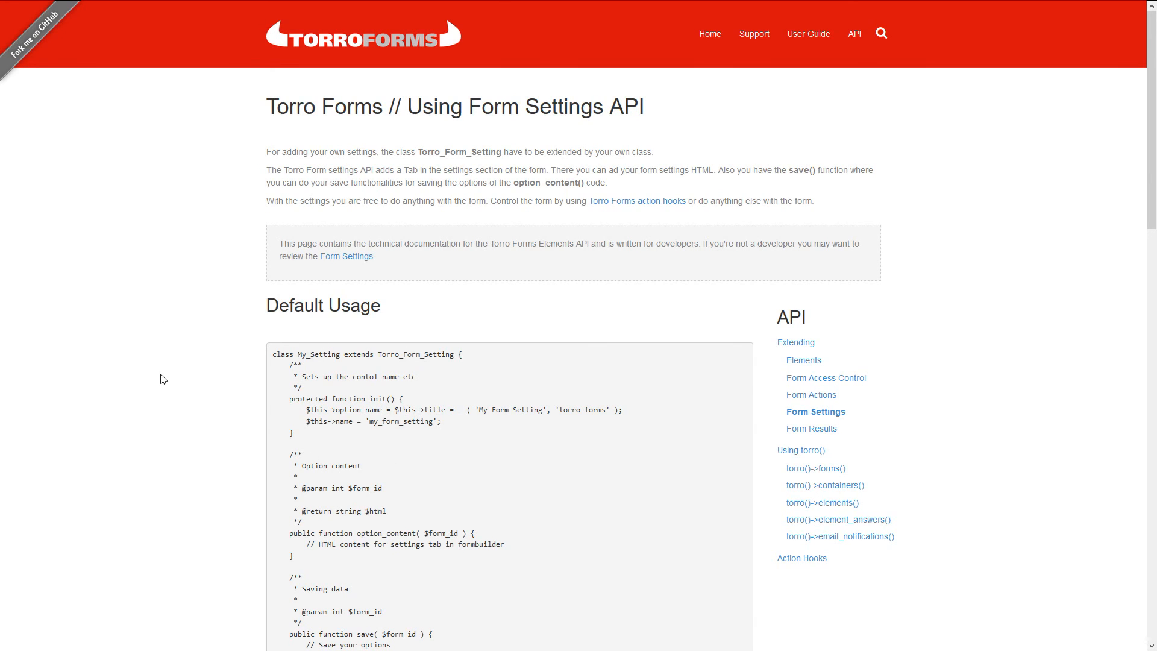
{"action": "mouse_move", "coordinate": [191, 151]}
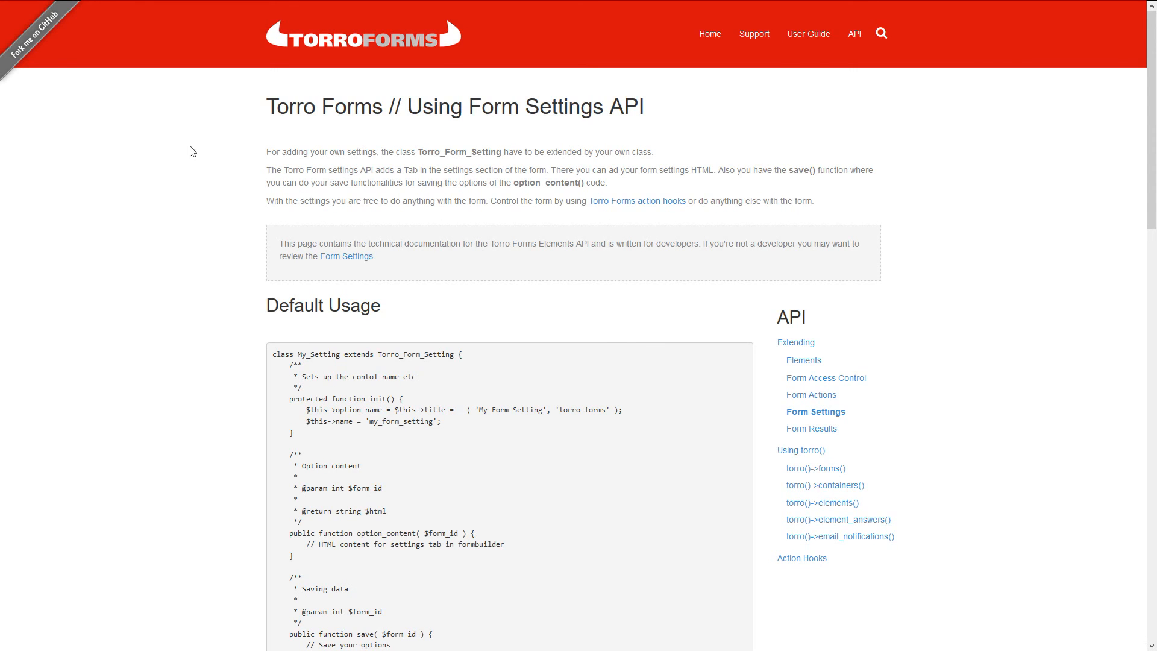